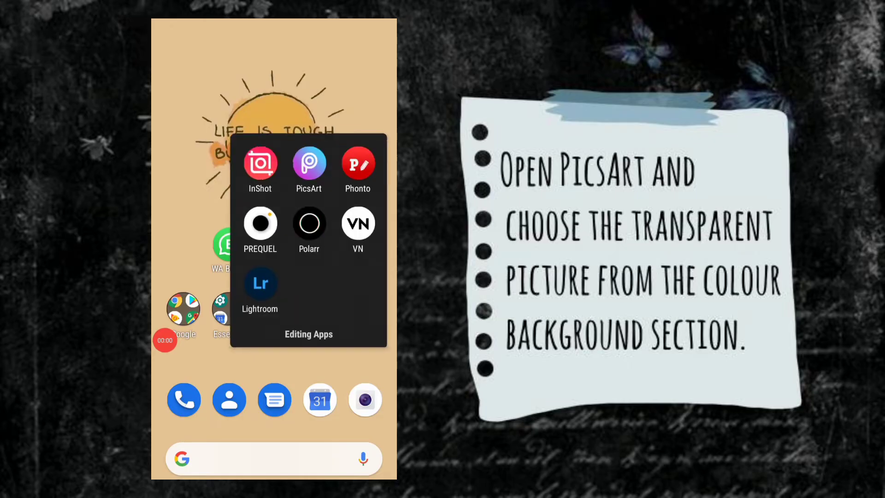
Start a new picture from the transparent colour background and save it as a sticker
click(309, 164)
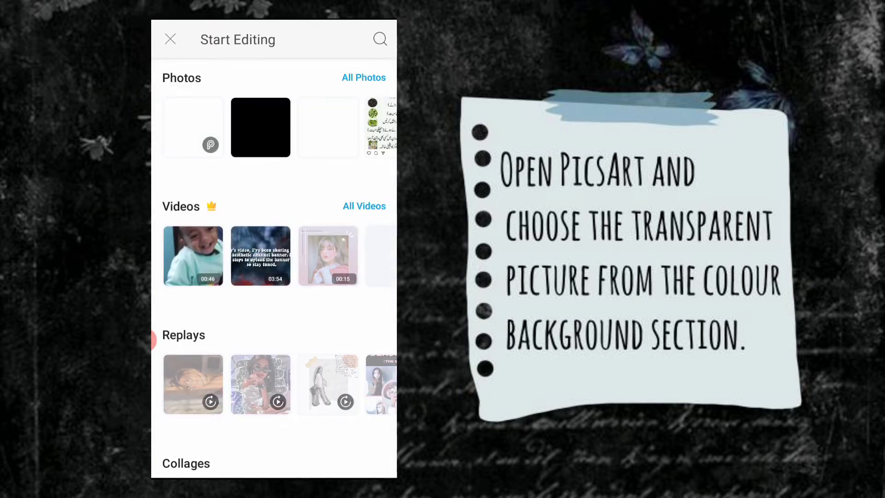
scroll(down, 3)
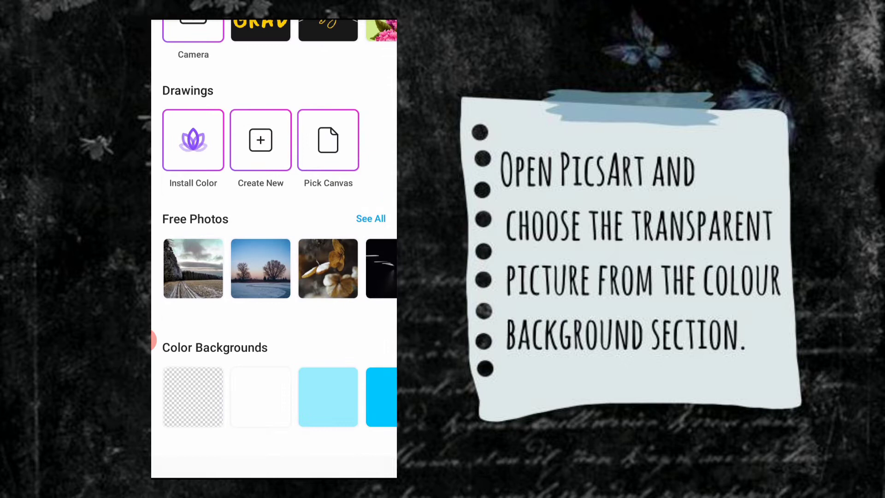
click(192, 397)
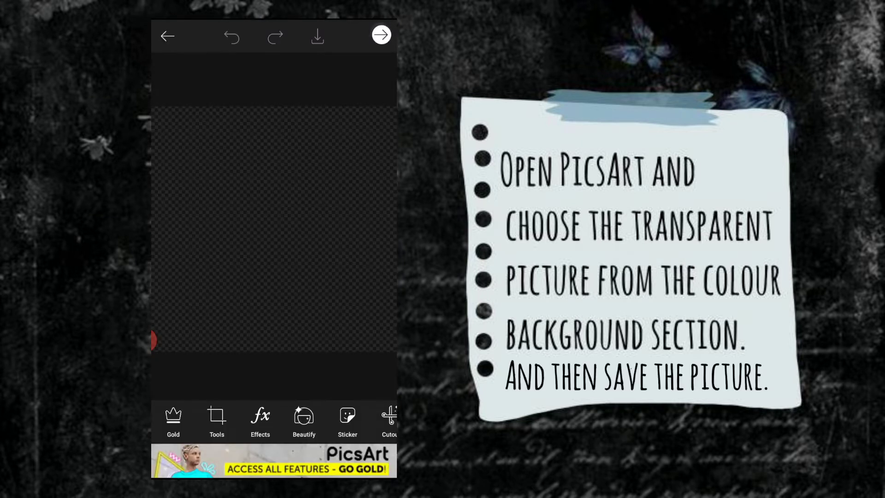
click(381, 35)
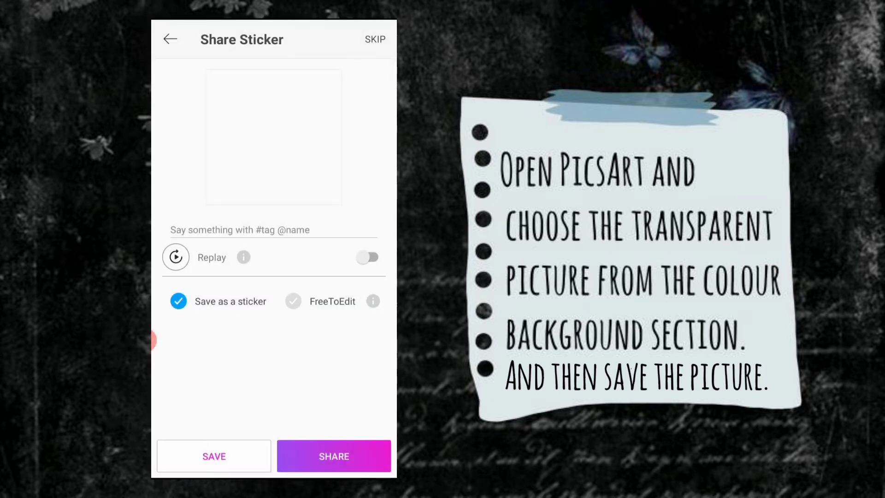
click(213, 456)
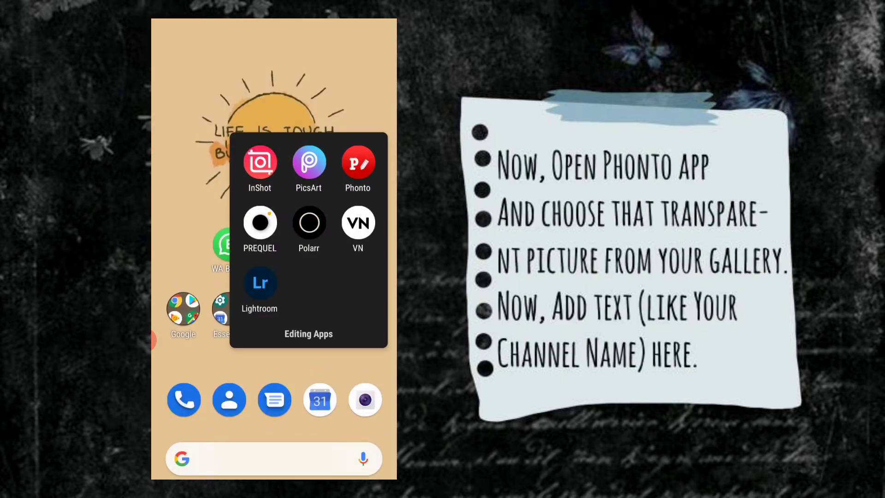
Add the channel name 'TA' as text on the transparent picture in Phonto
click(308, 164)
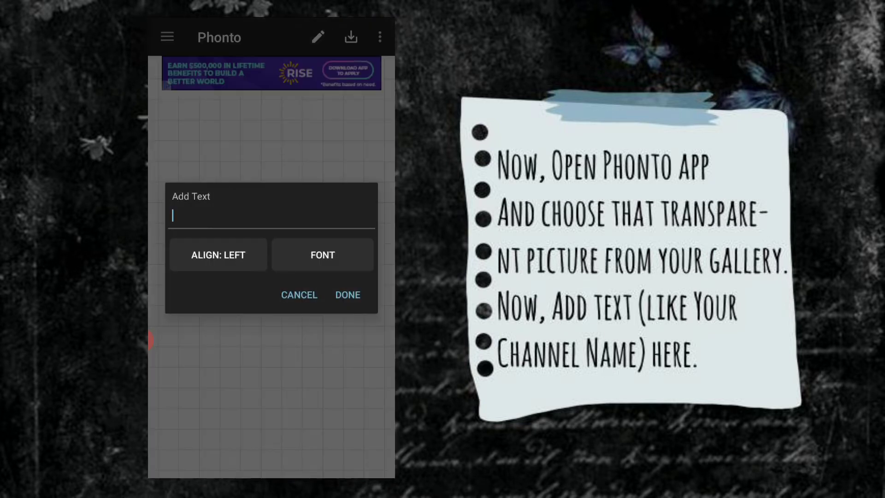
text(TA)
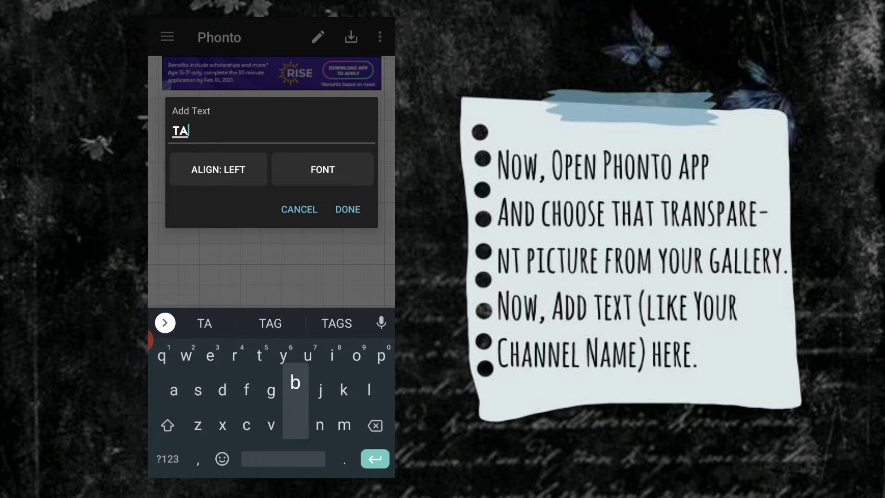
click(322, 169)
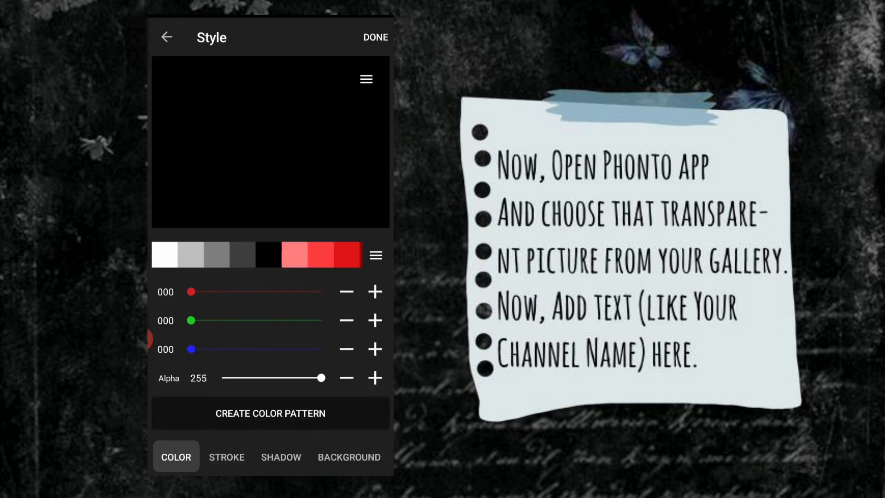
Recolour the script channel-name text white and bring up its options
click(375, 37)
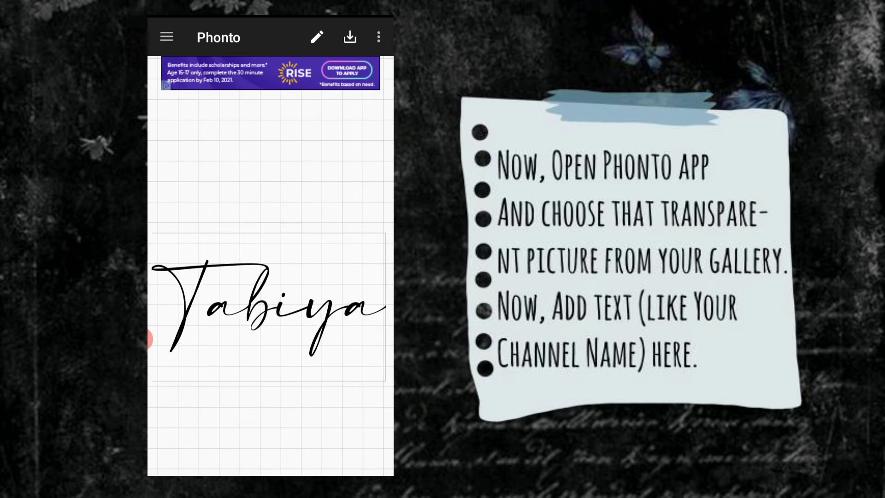
click(271, 305)
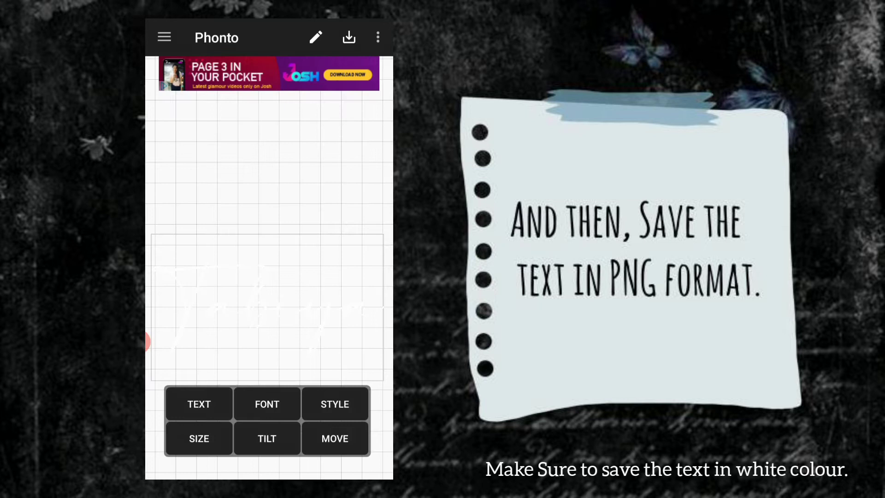
Save the white channel-name text as a transparent PNG
click(348, 37)
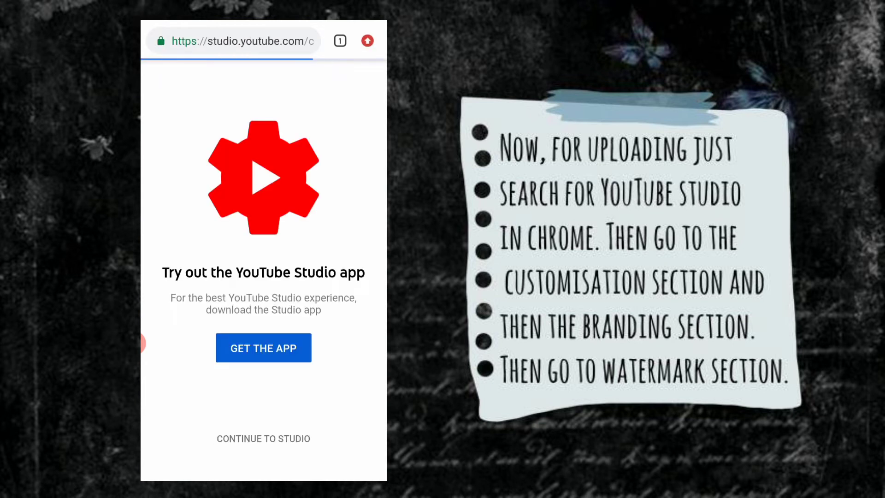
Reach the Video watermark section under Customisation > Branding in YouTube Studio
click(263, 439)
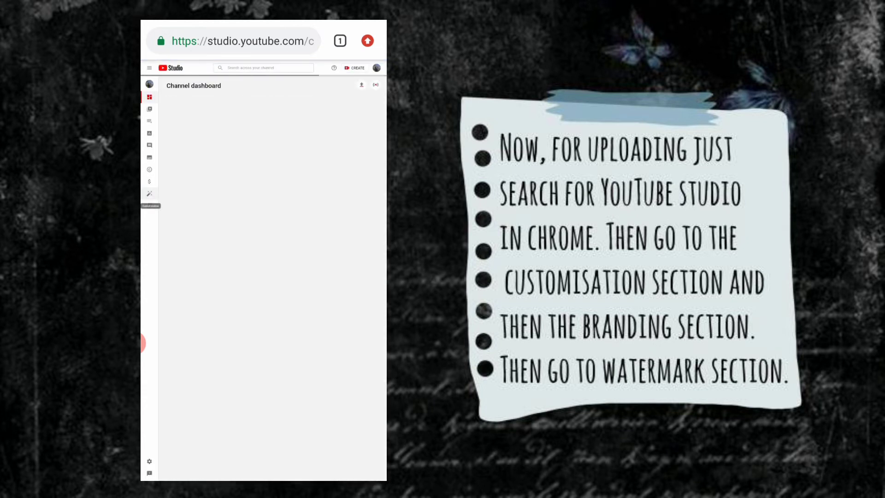
click(149, 192)
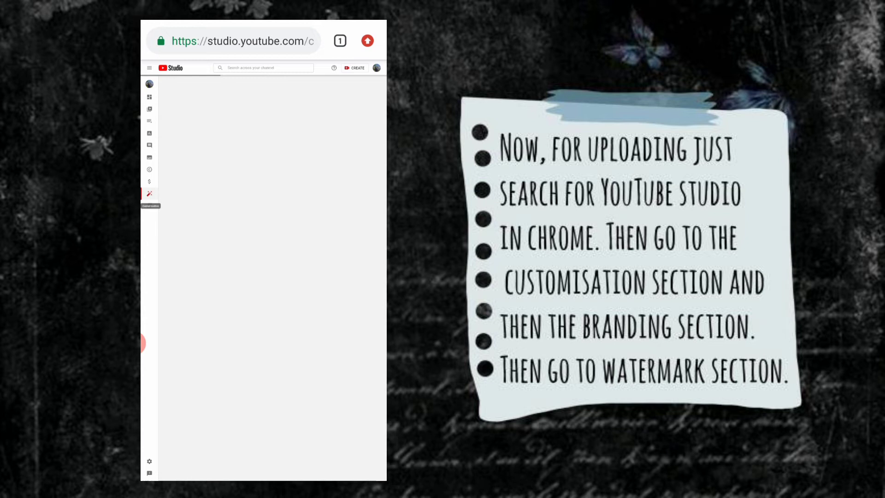
click(149, 193)
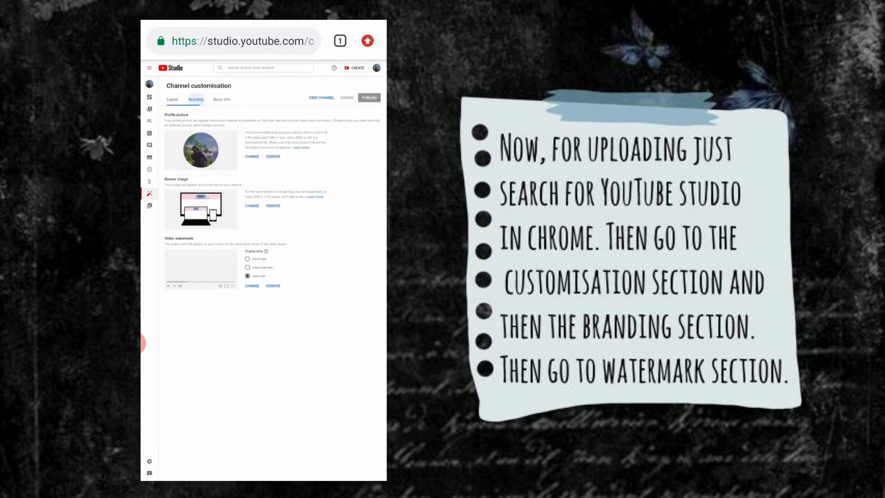